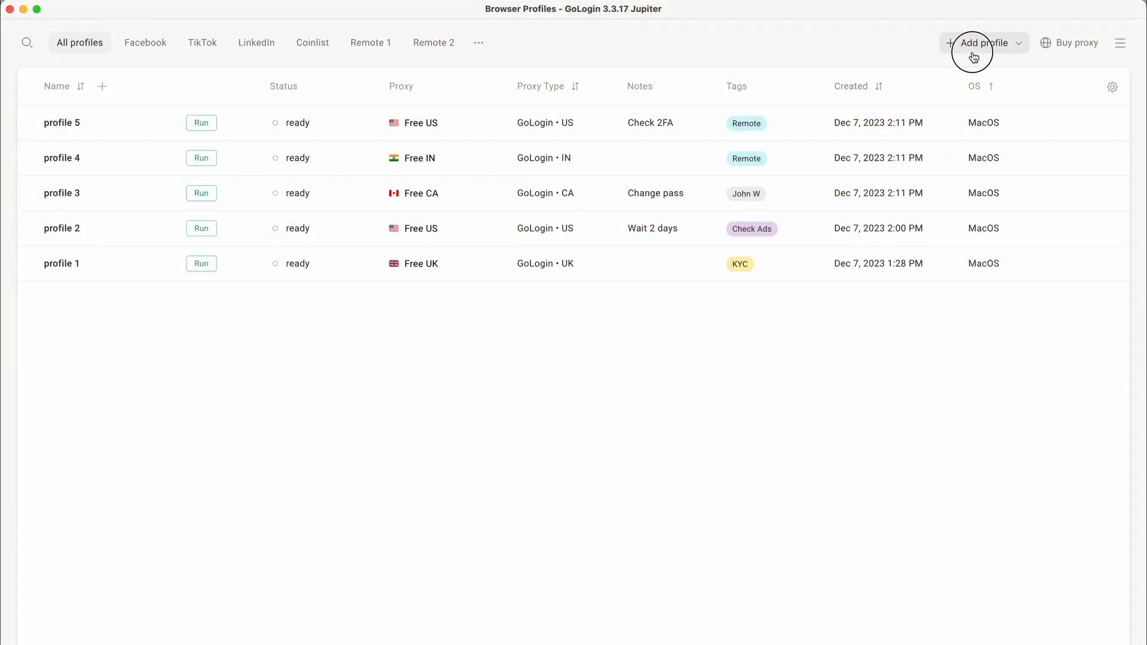
Launch profile 5, create profile 6 with a gw.dataimpulse.com GB proxy and run its browser
left_click(983, 43)
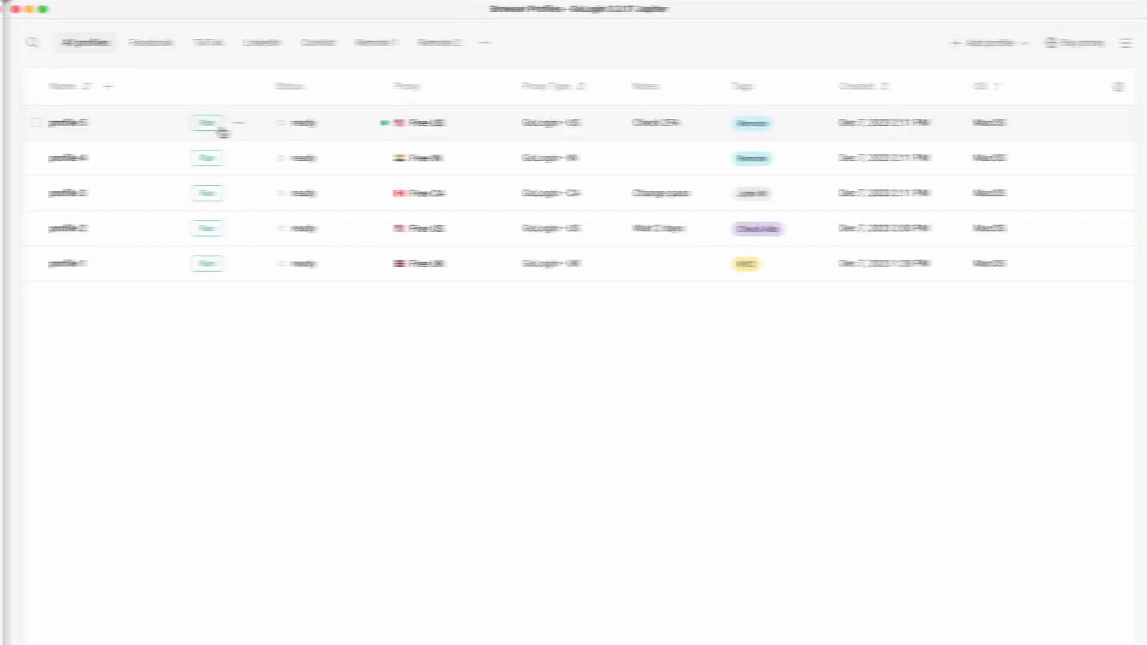
left_click(206, 122)
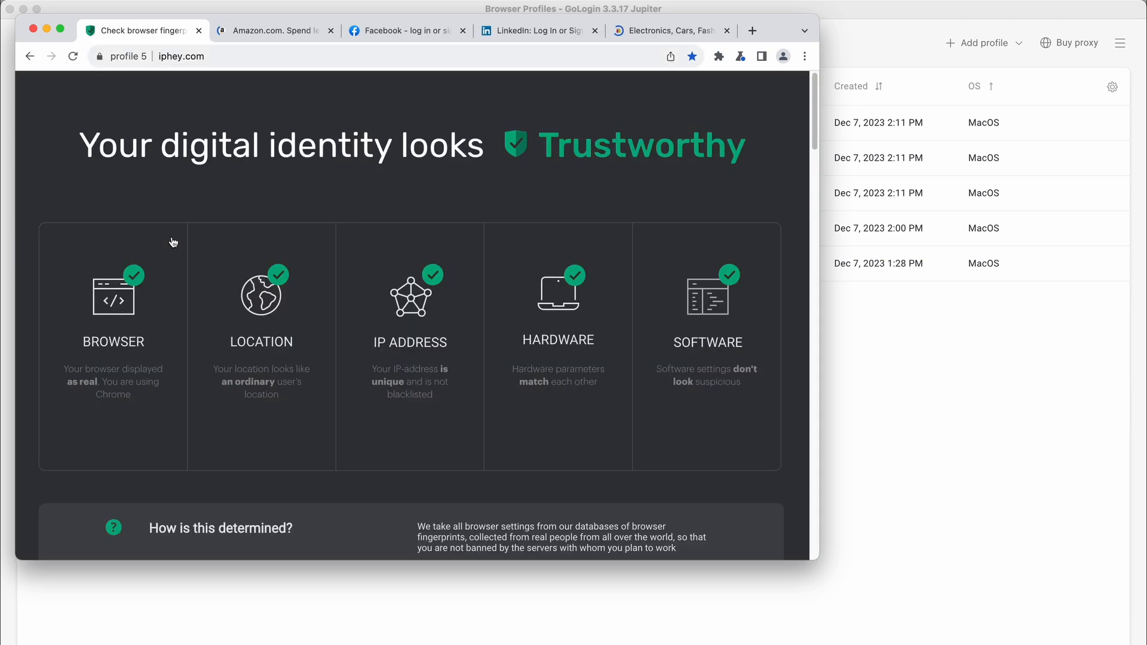
left_click(403, 30)
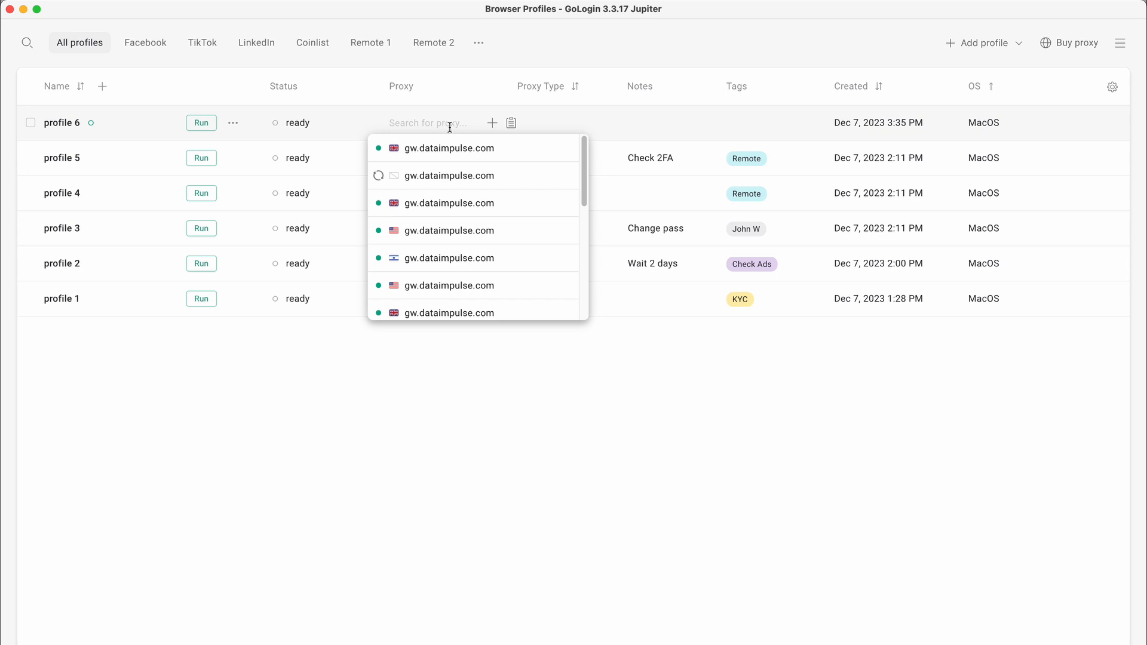
left_click(449, 148)
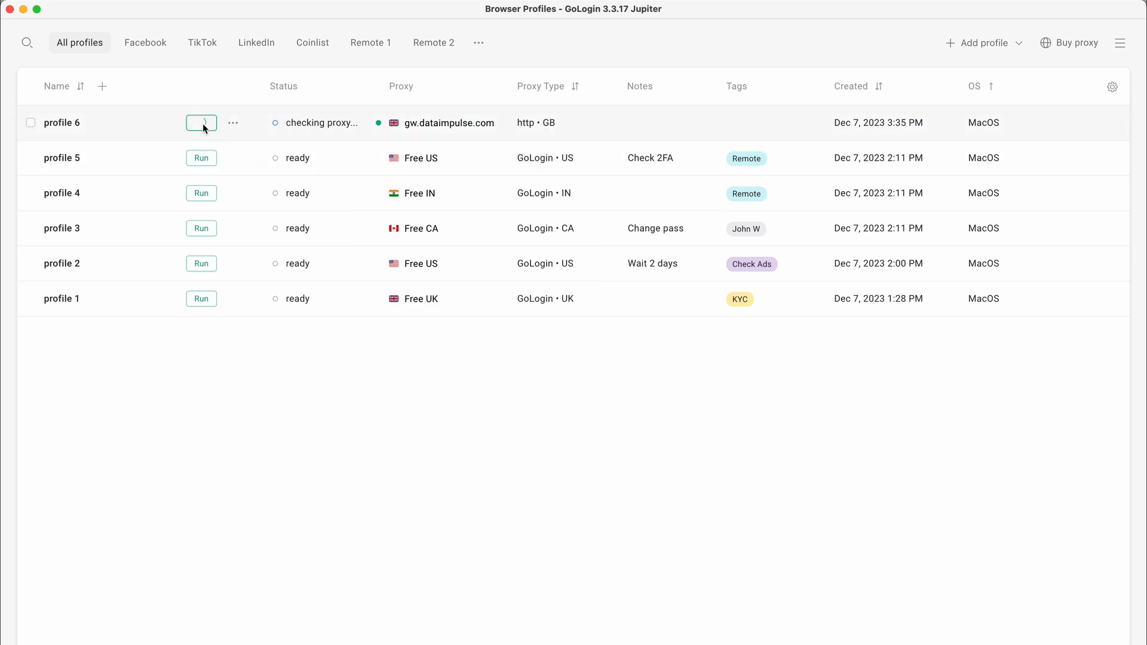
left_click(201, 122)
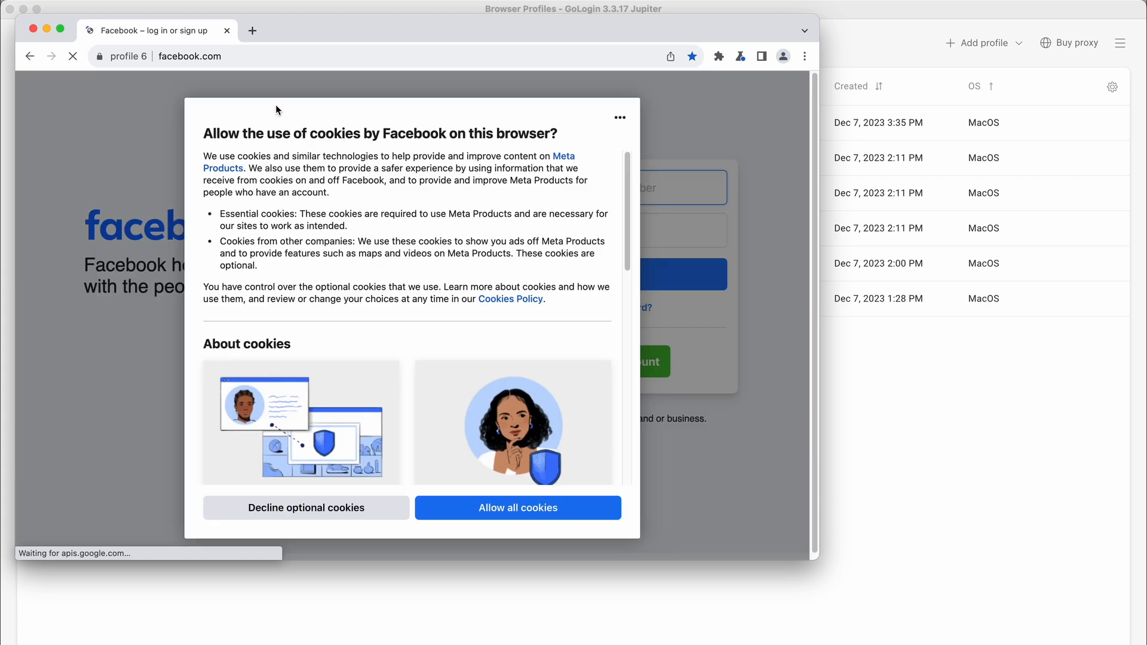
left_click(517, 508)
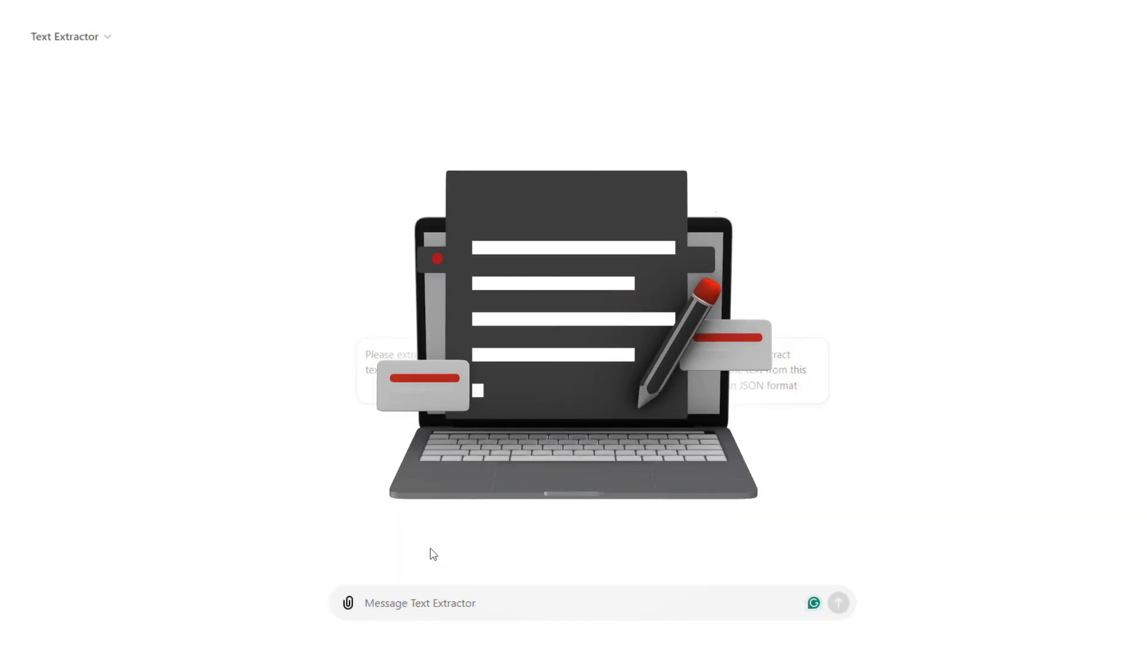
Upload the IoT customer engagement PDF from the computer and send an 'Extract' key-points request
left_click(348, 602)
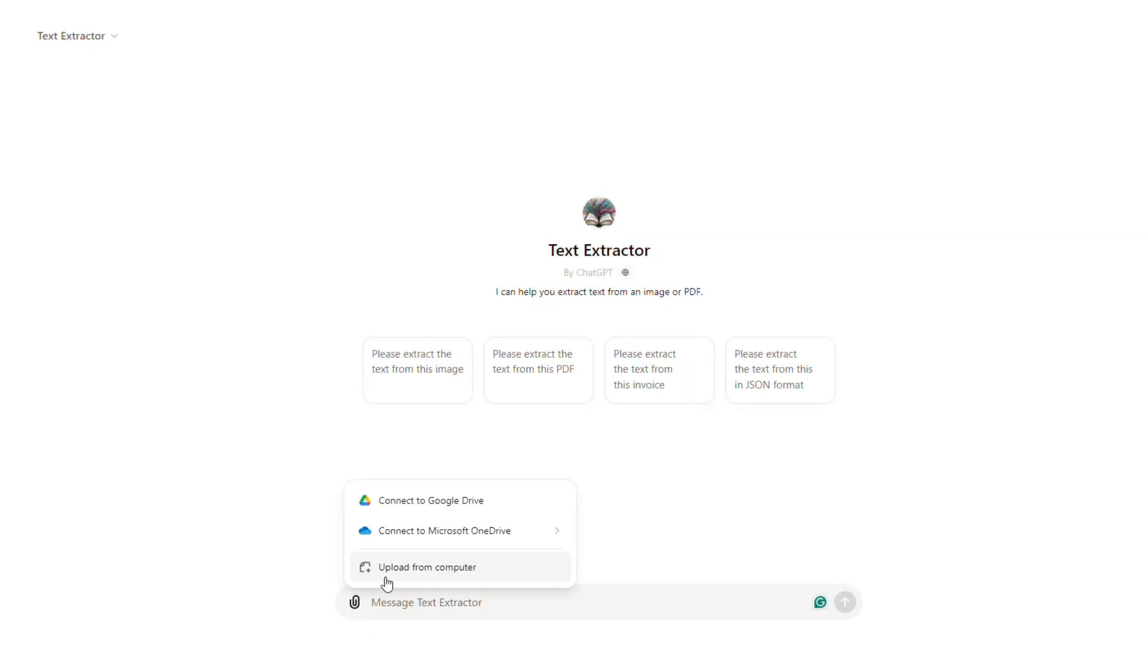
left_click(428, 566)
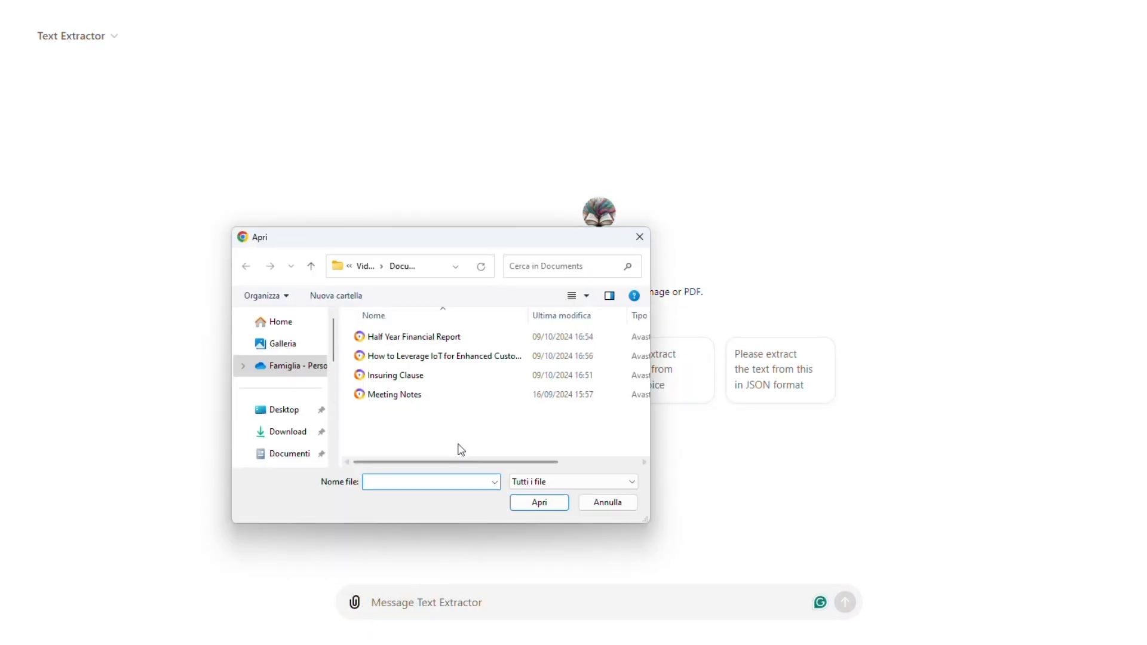
left_click(607, 502)
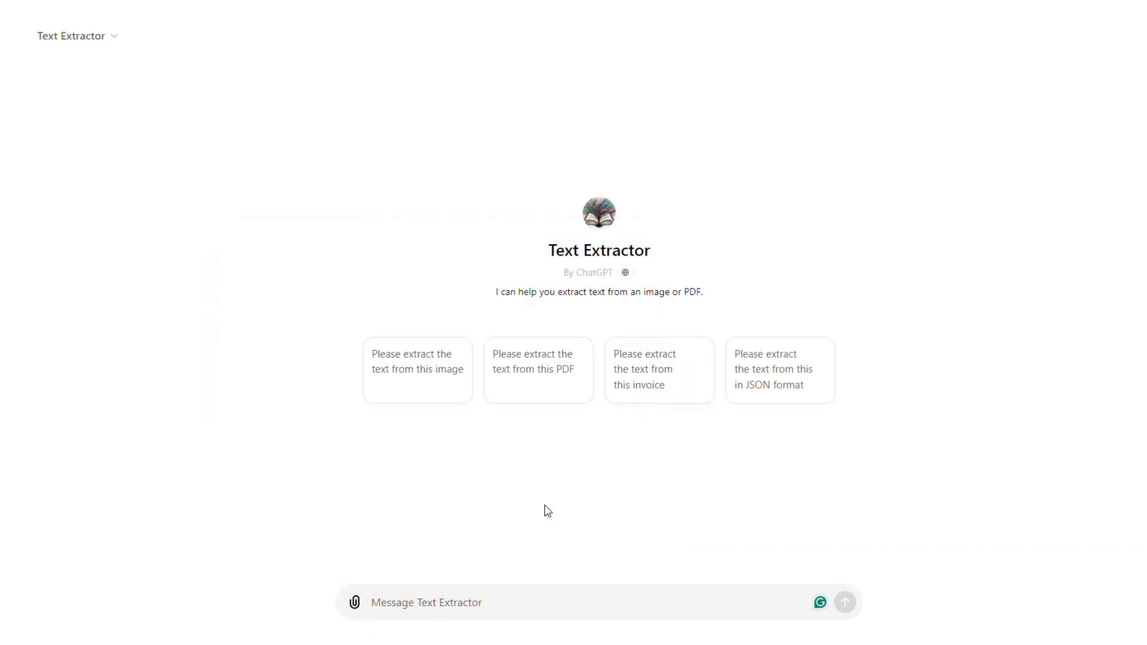
type("Extract the keypoints from this article")
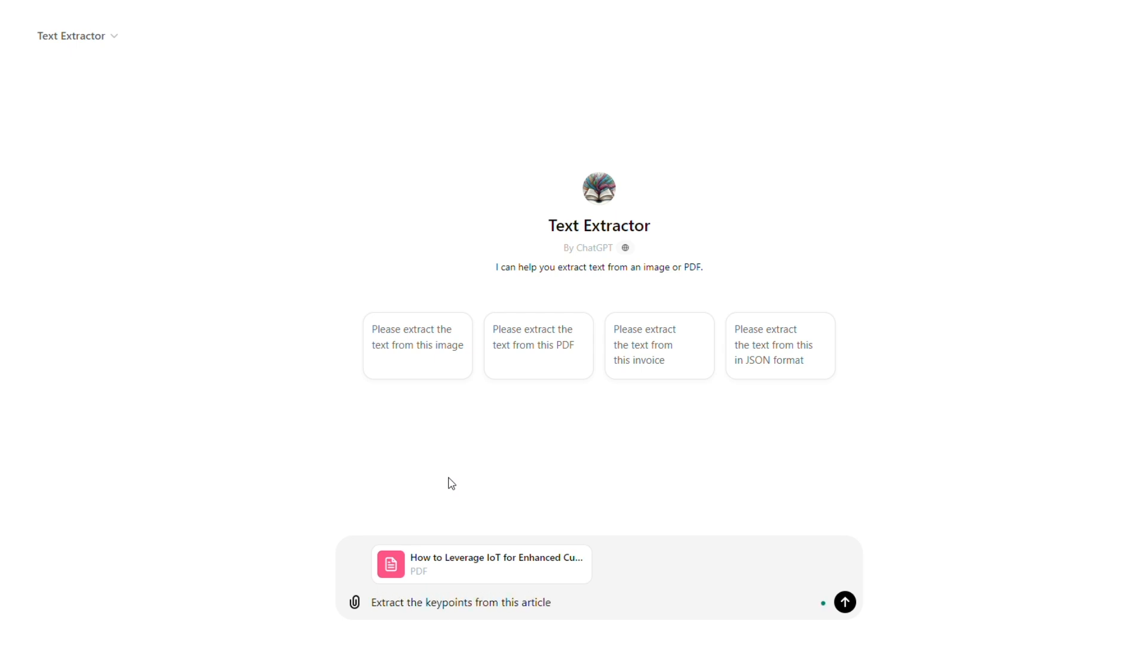
left_click(845, 602)
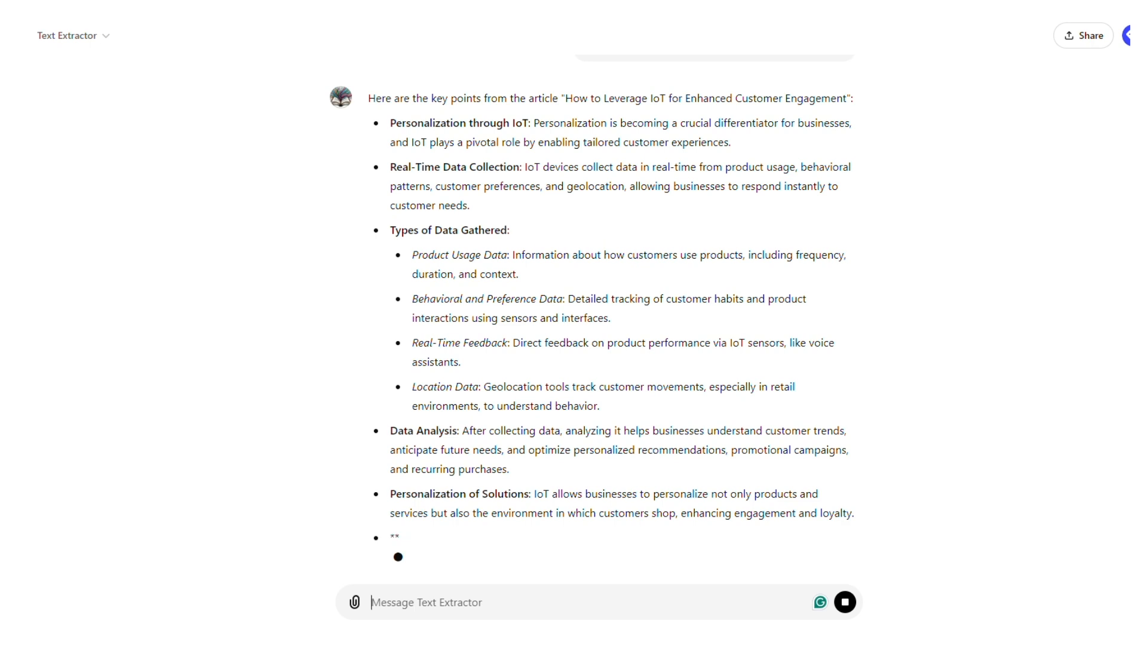
Scroll down the response to read all key points through the closing summary
scroll("down", 3)
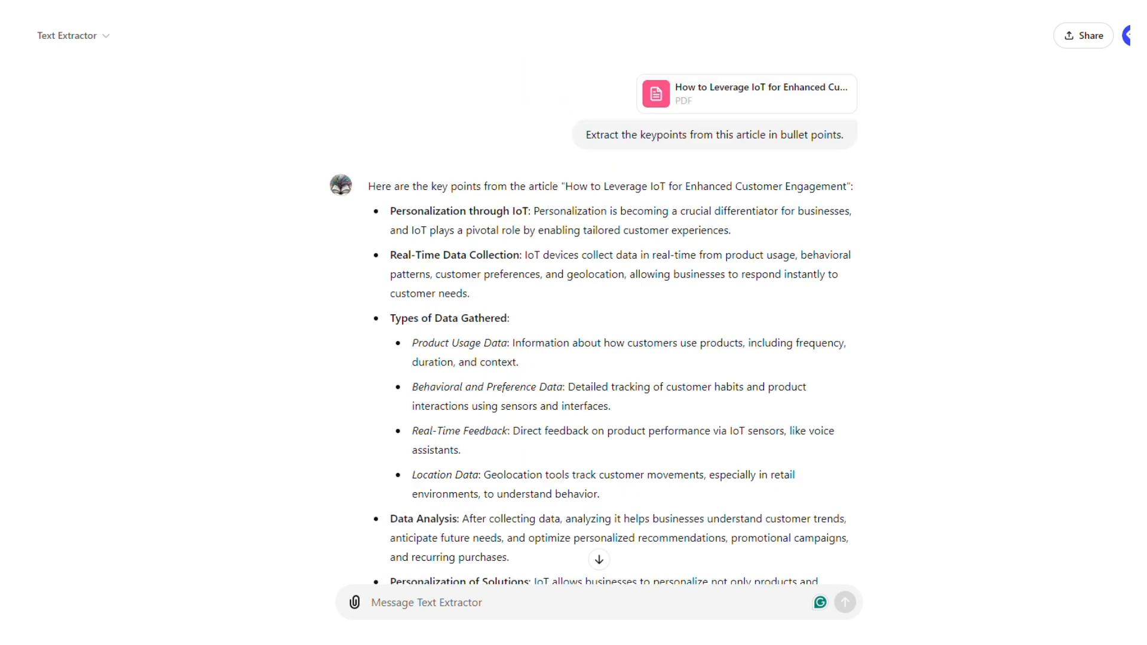
scroll("down", 3)
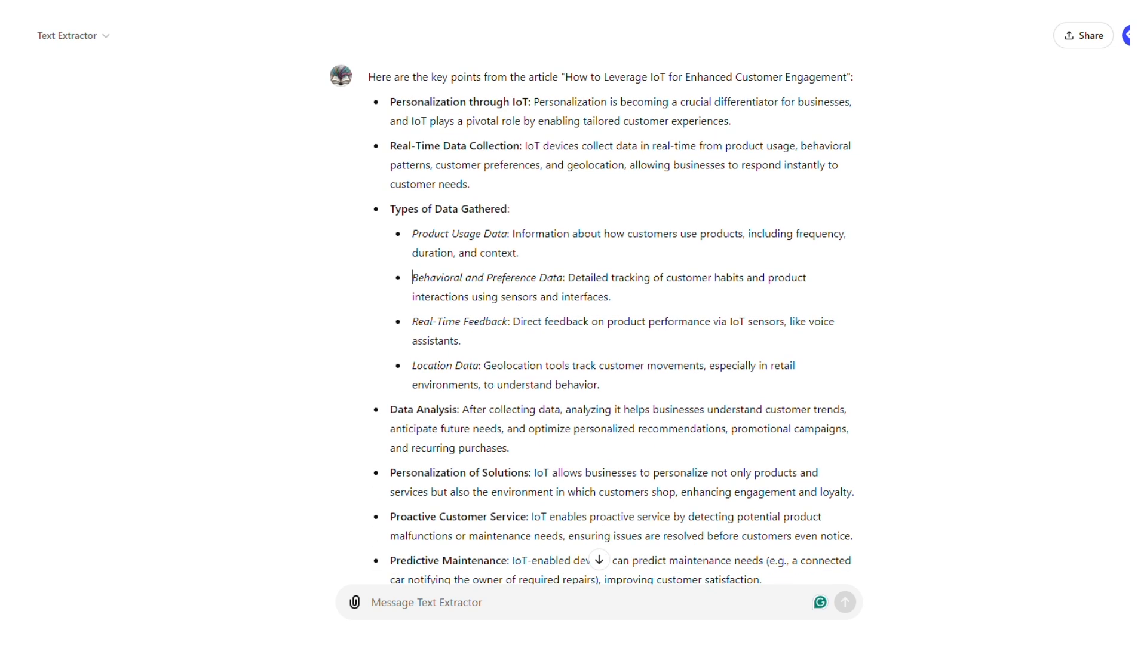
scroll("down", 3)
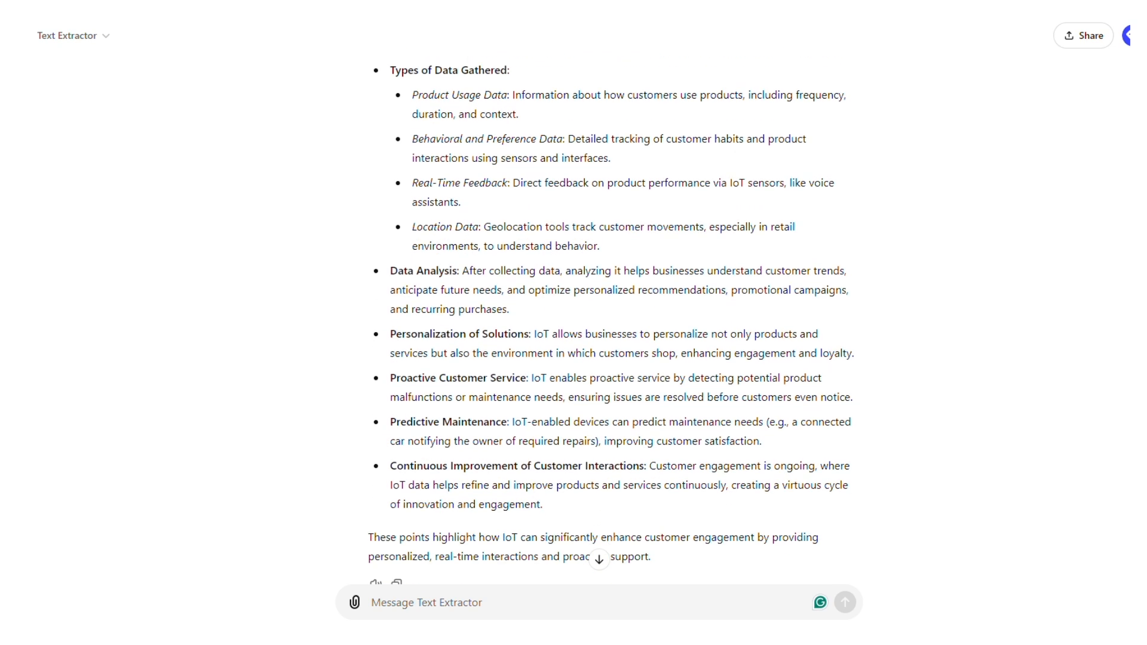
scroll("down", 3)
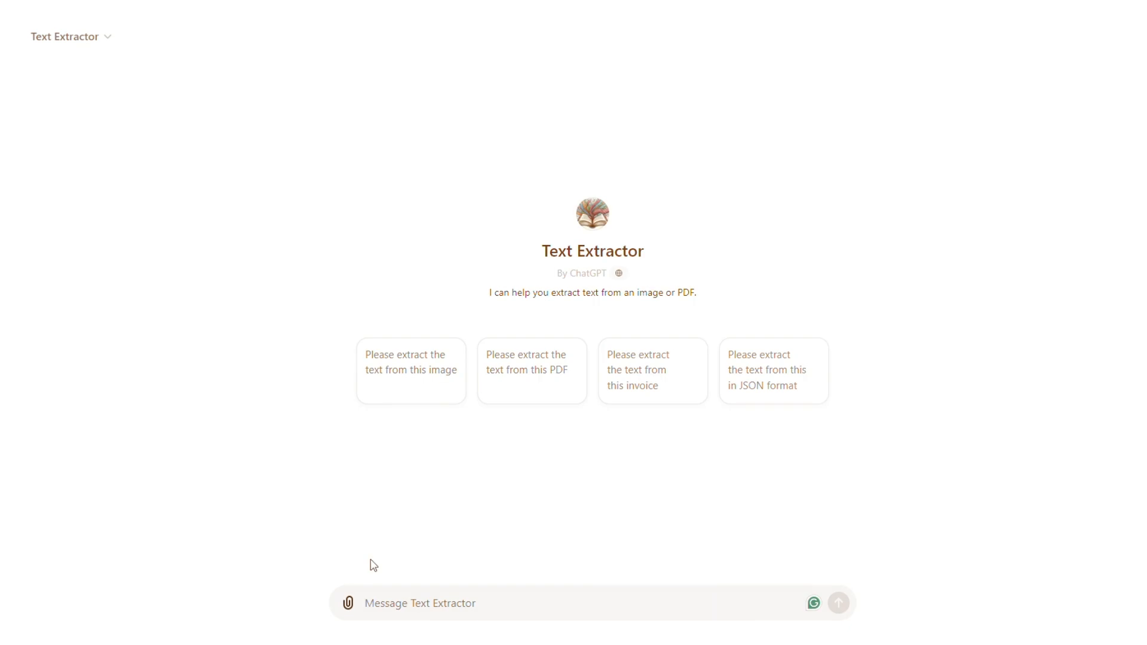
Attach the Half Year Financial Report and send 'Find and summarize the information on financial pe...'
left_click(348, 604)
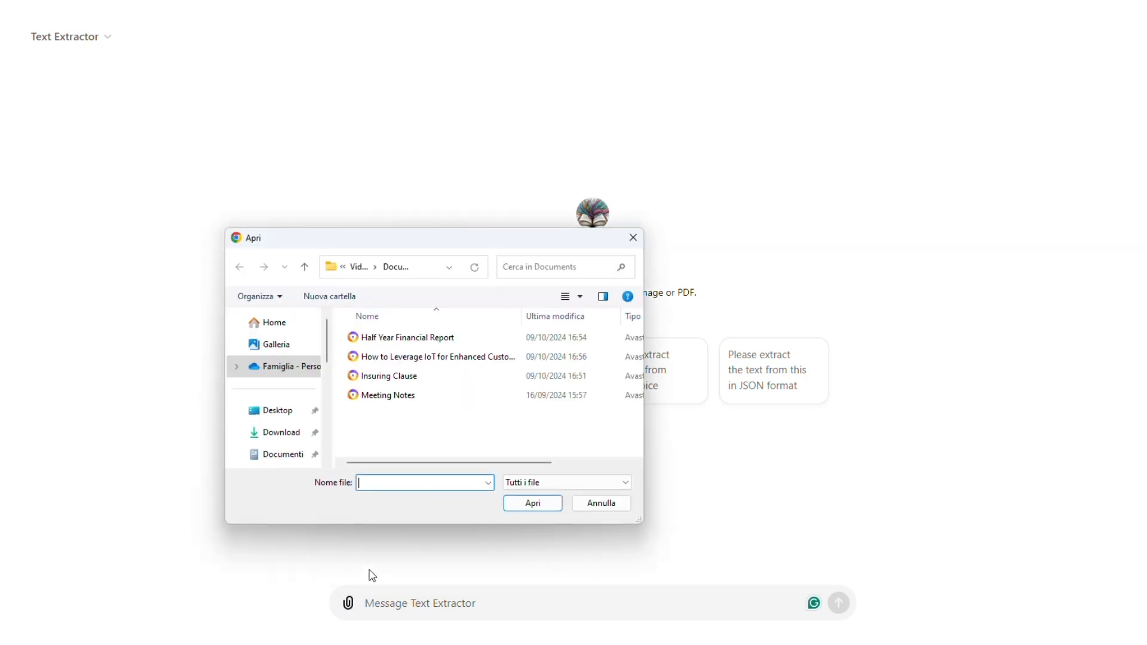
left_click(406, 337)
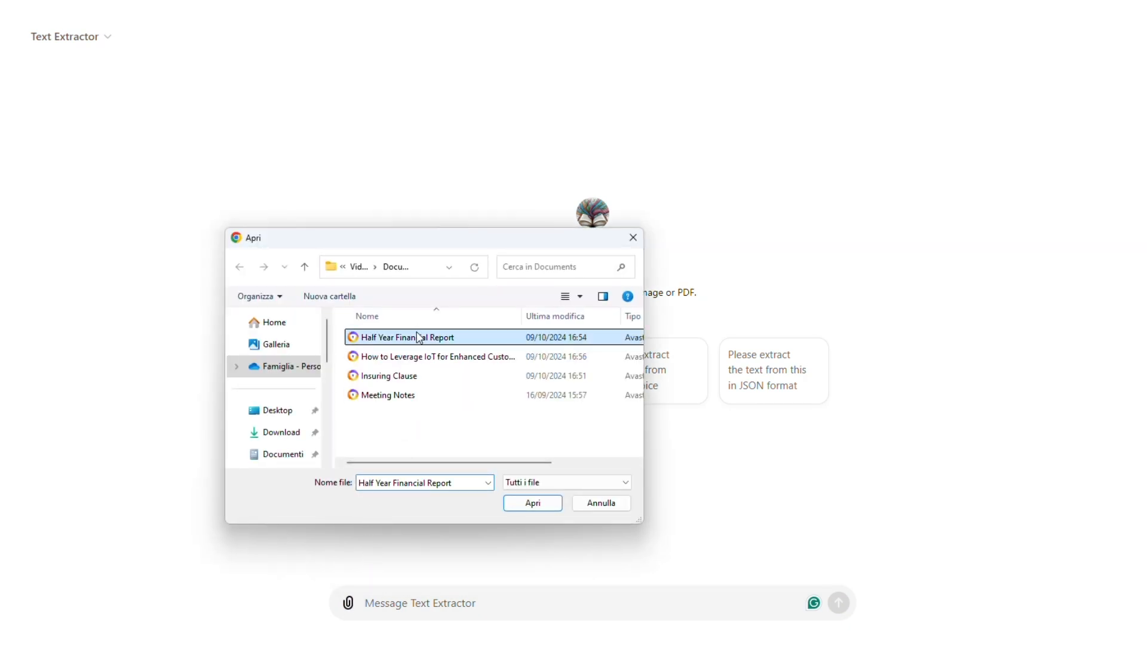
left_click(532, 503)
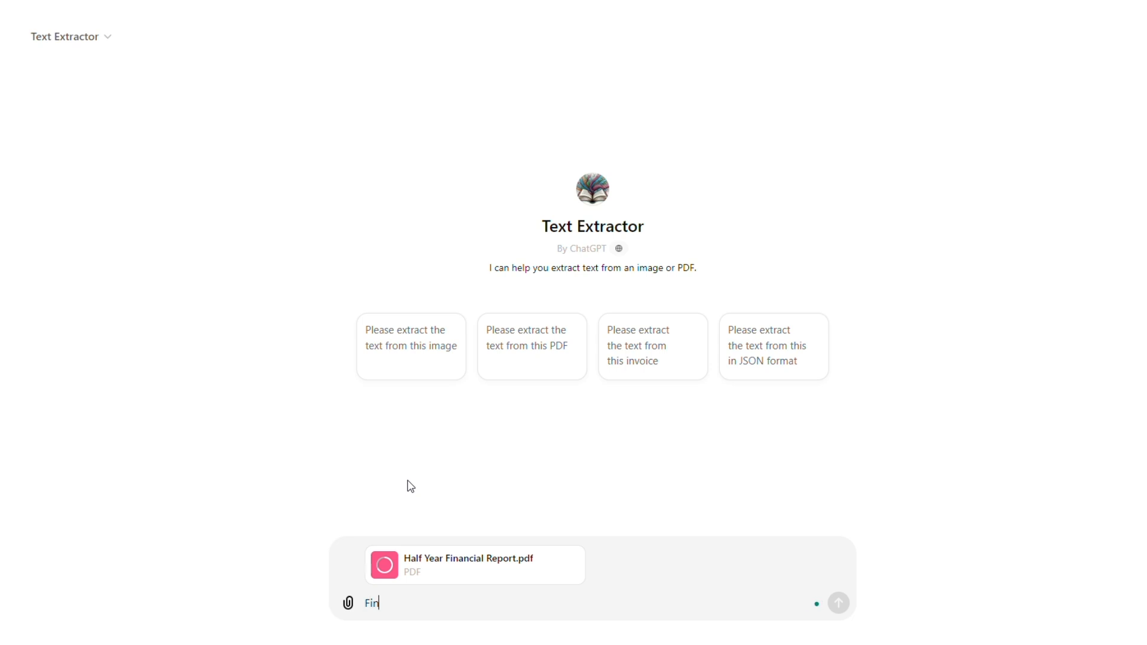
type("Find and summarize the information on financial pe")
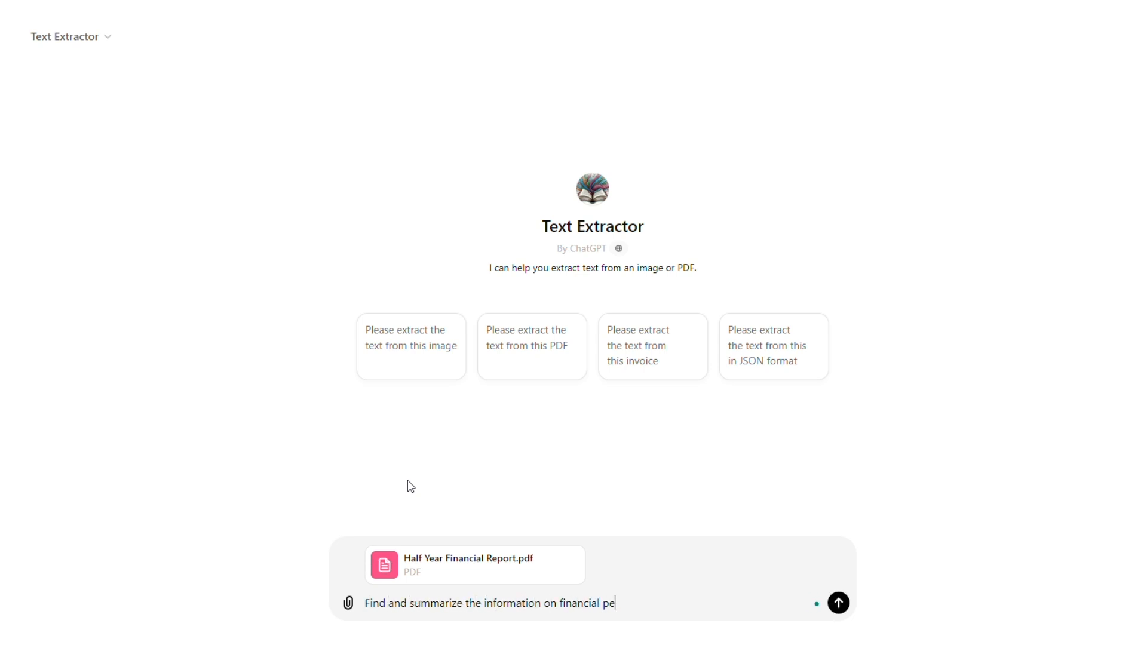
left_click(838, 603)
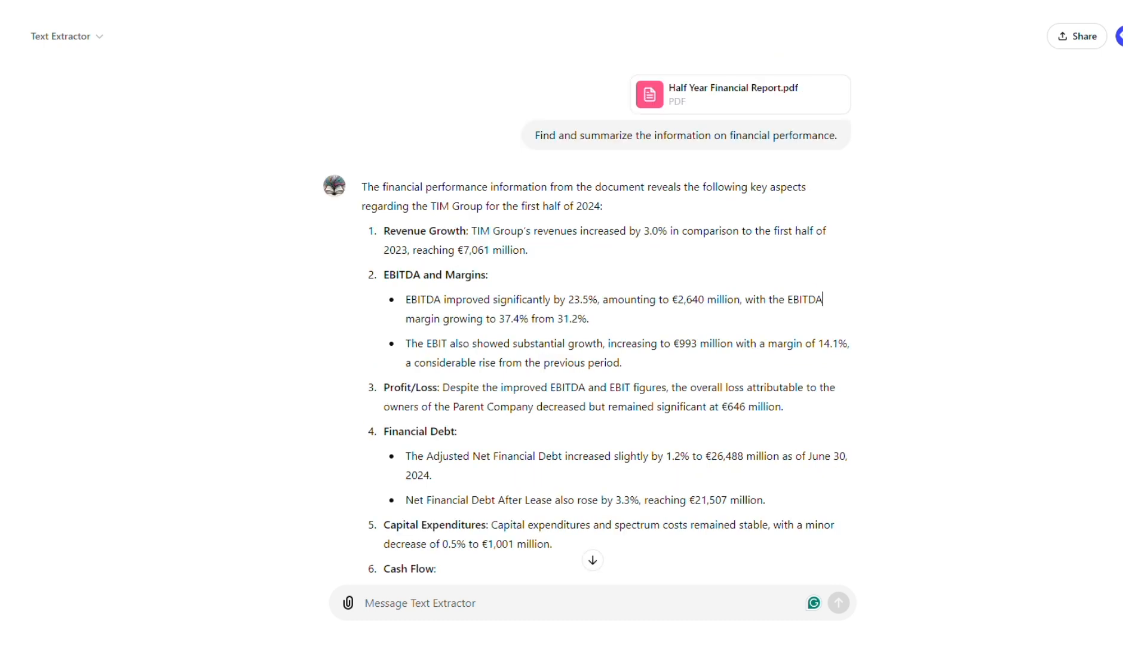
scroll("down", 3)
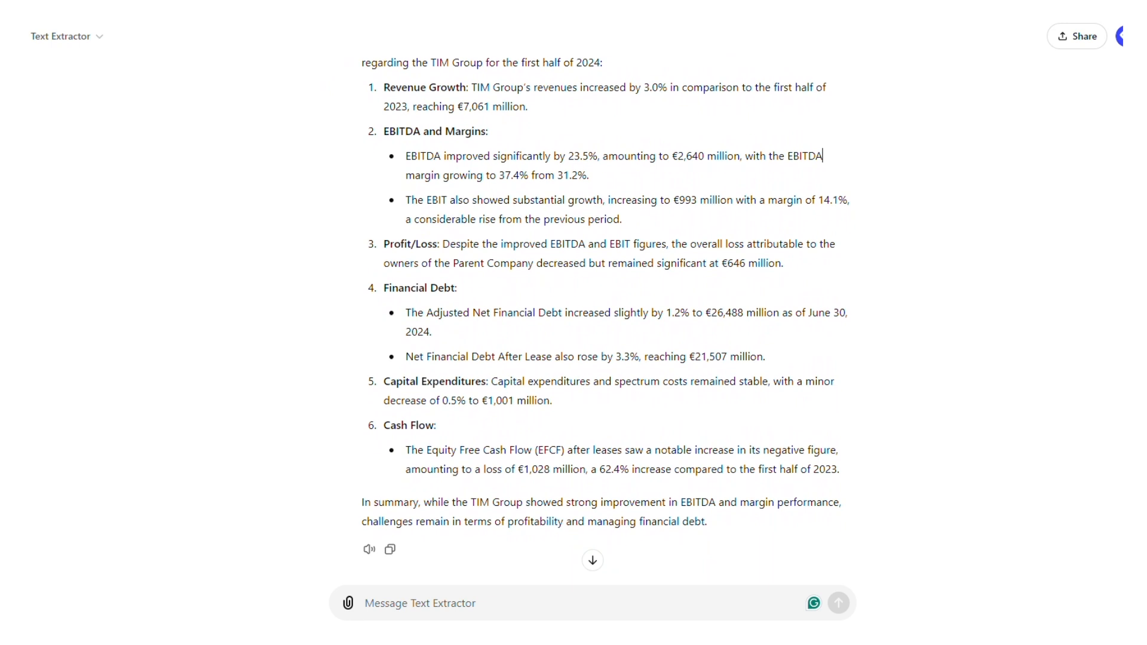
scroll("down", 3)
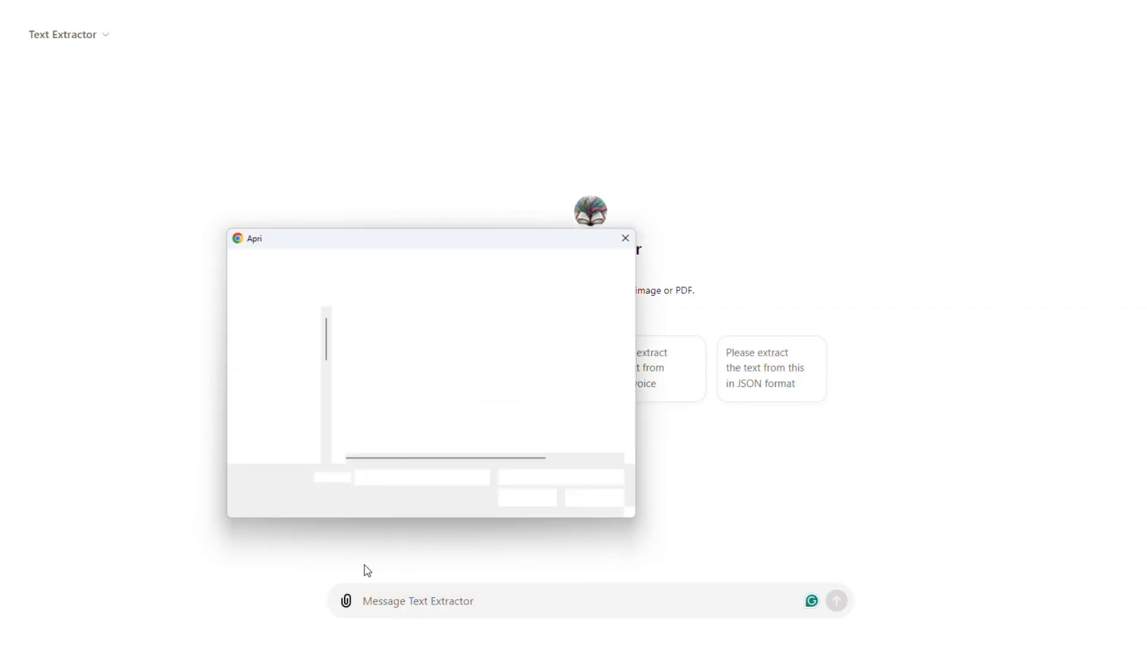
Attach Insuring Clause.pdf and send the termination-clauses summary request
left_click(388, 373)
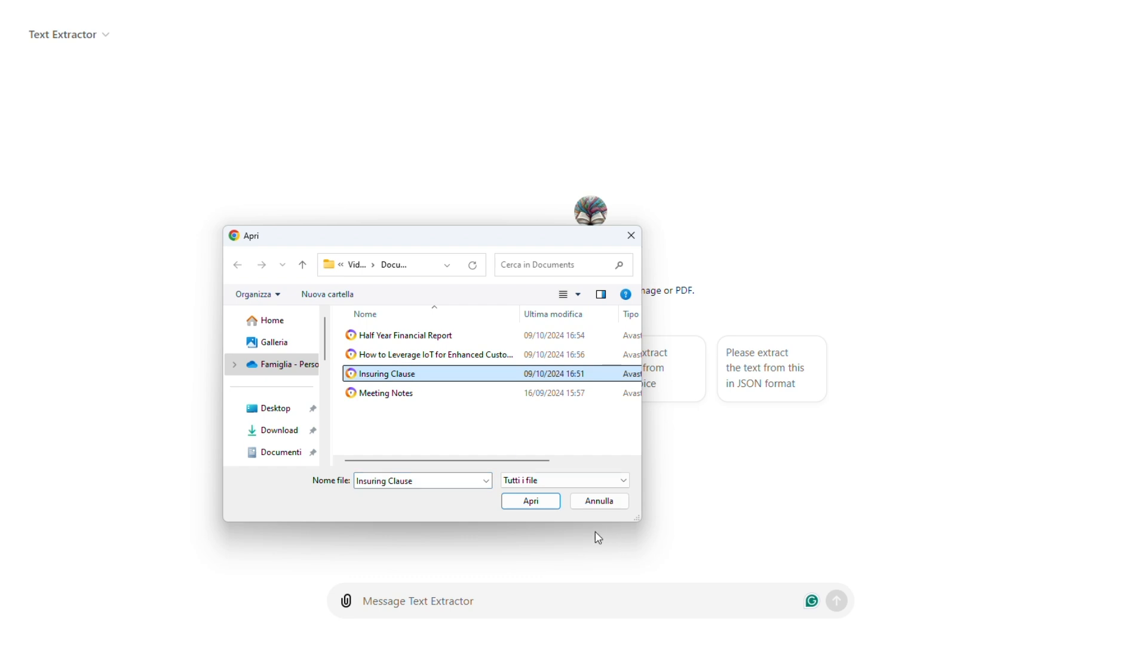
left_click(529, 501)
type("Identify and summarize all clauses related to ter")
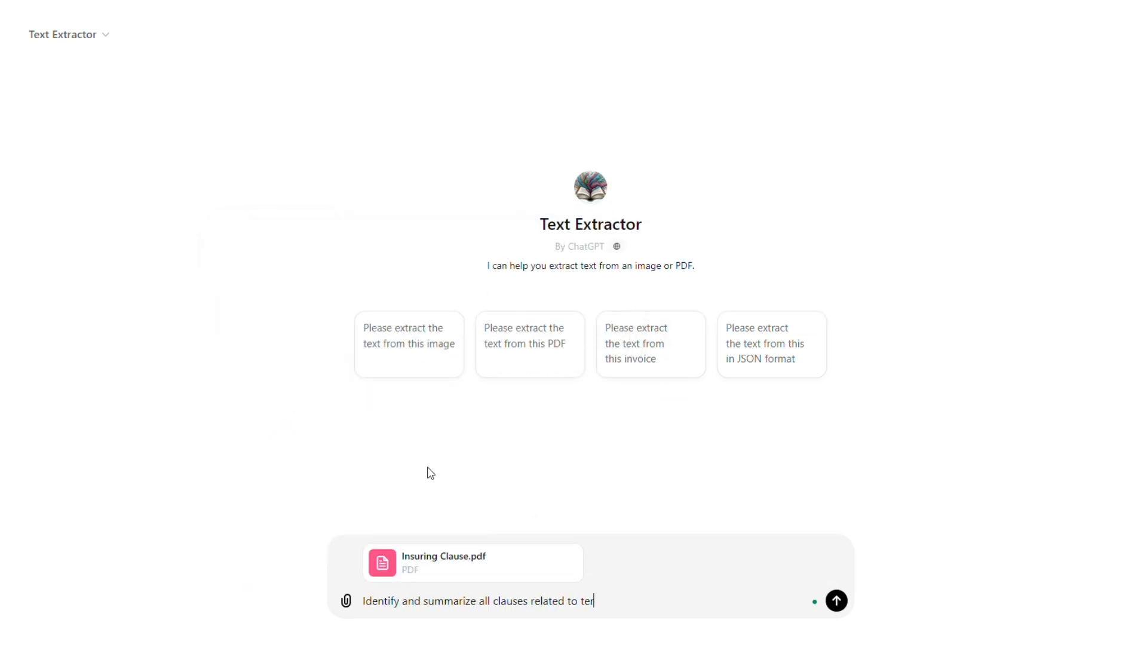
left_click(835, 601)
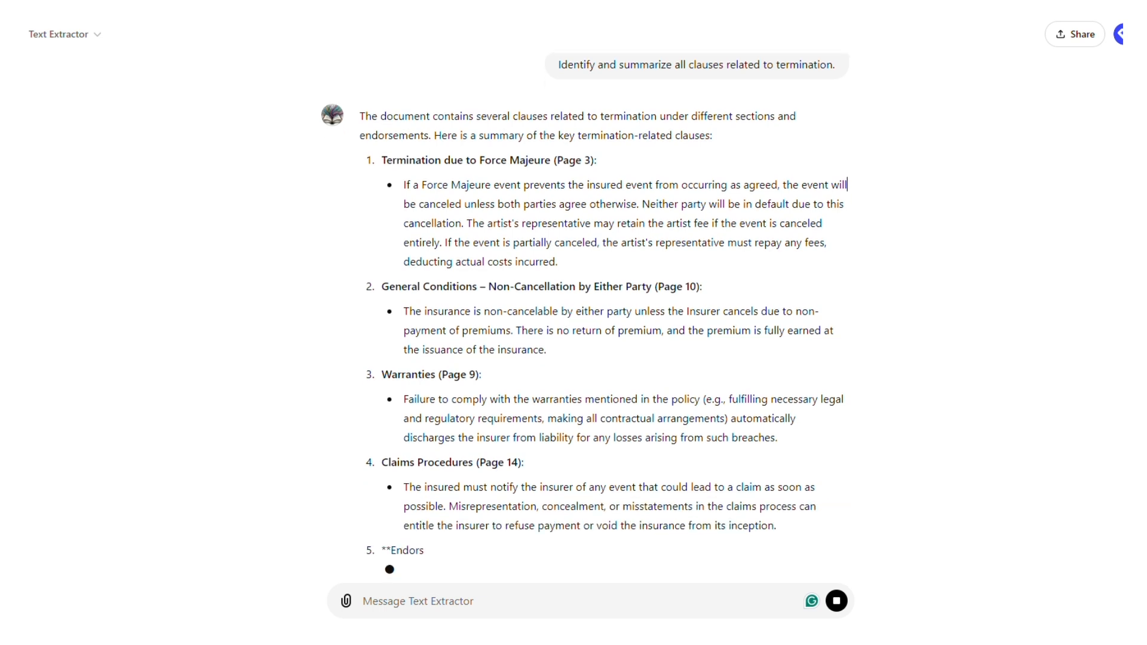
Scroll through the answer to review all seven termination clauses, Force Majeure to Terrorism and War
scroll("down", 3)
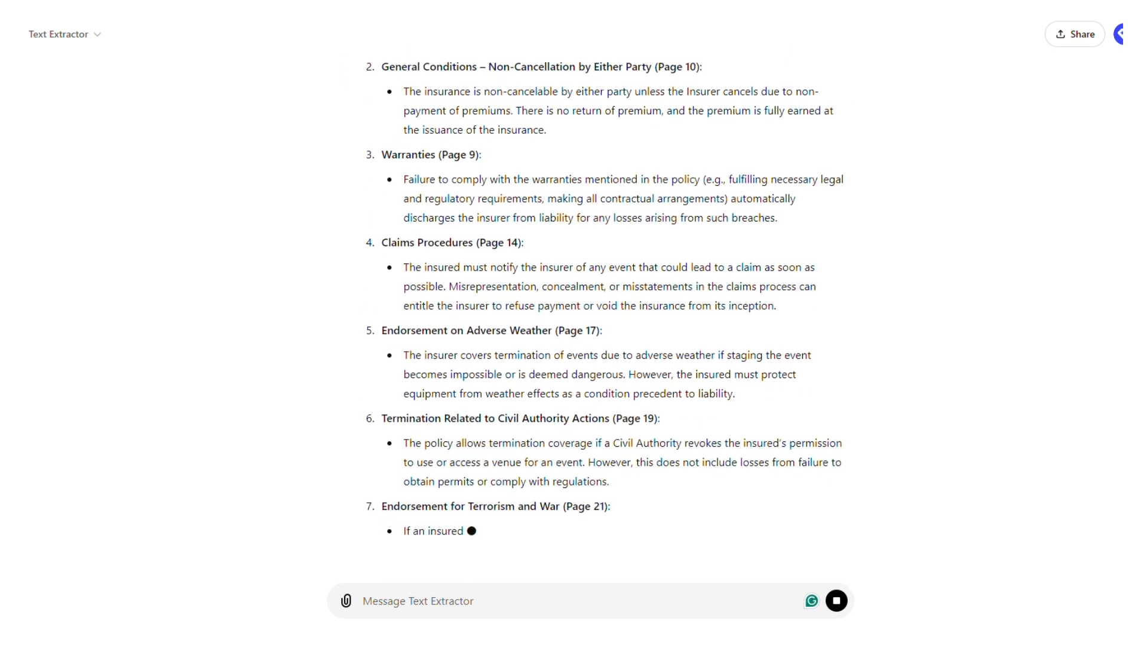
scroll("down", 3)
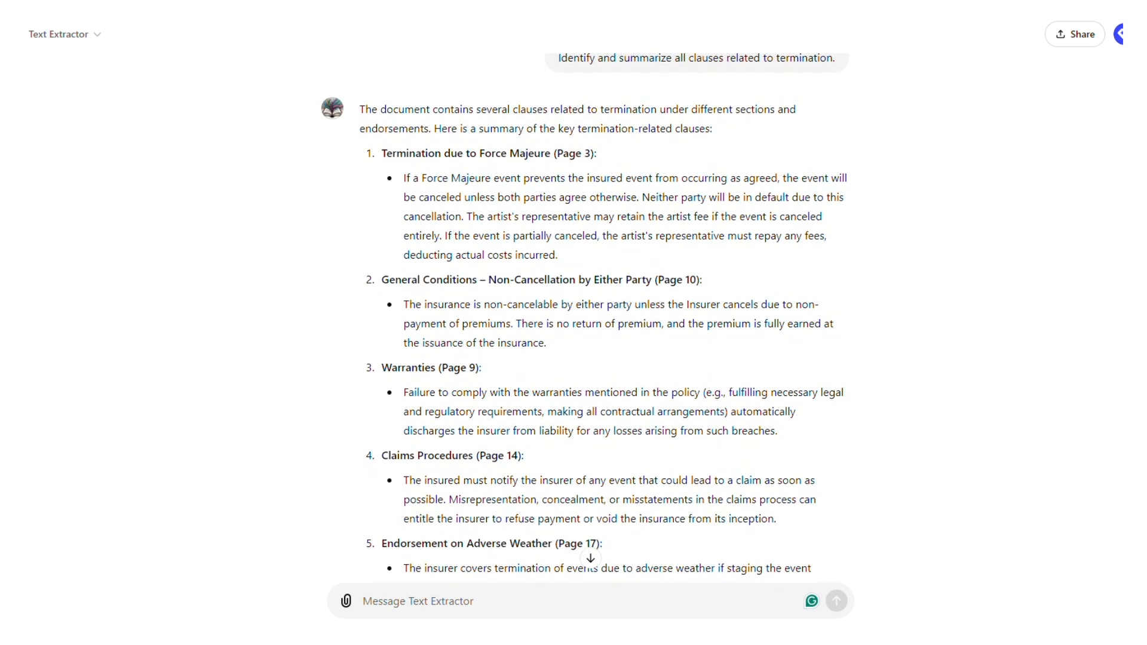
scroll("down", 3)
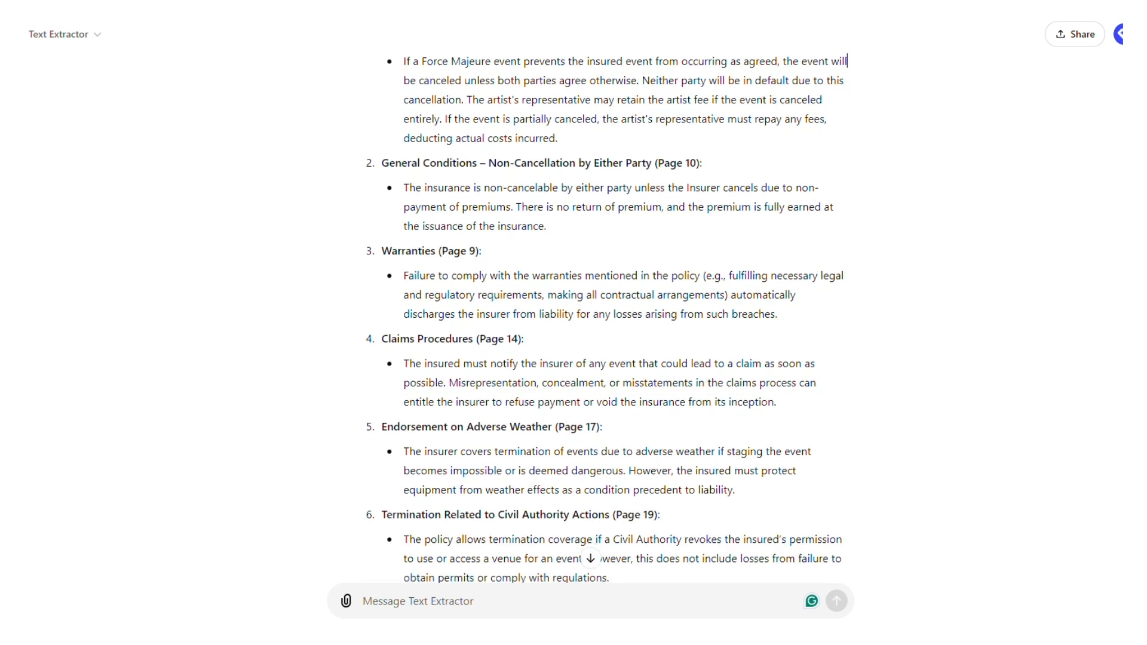
scroll("down", 3)
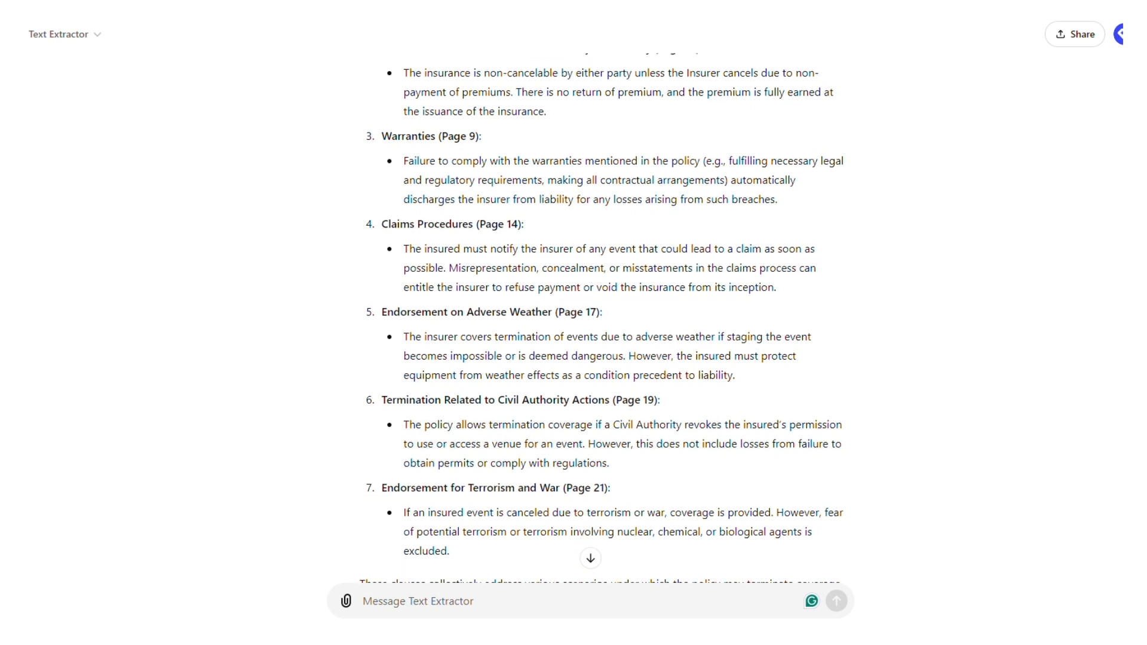
scroll("down", 3)
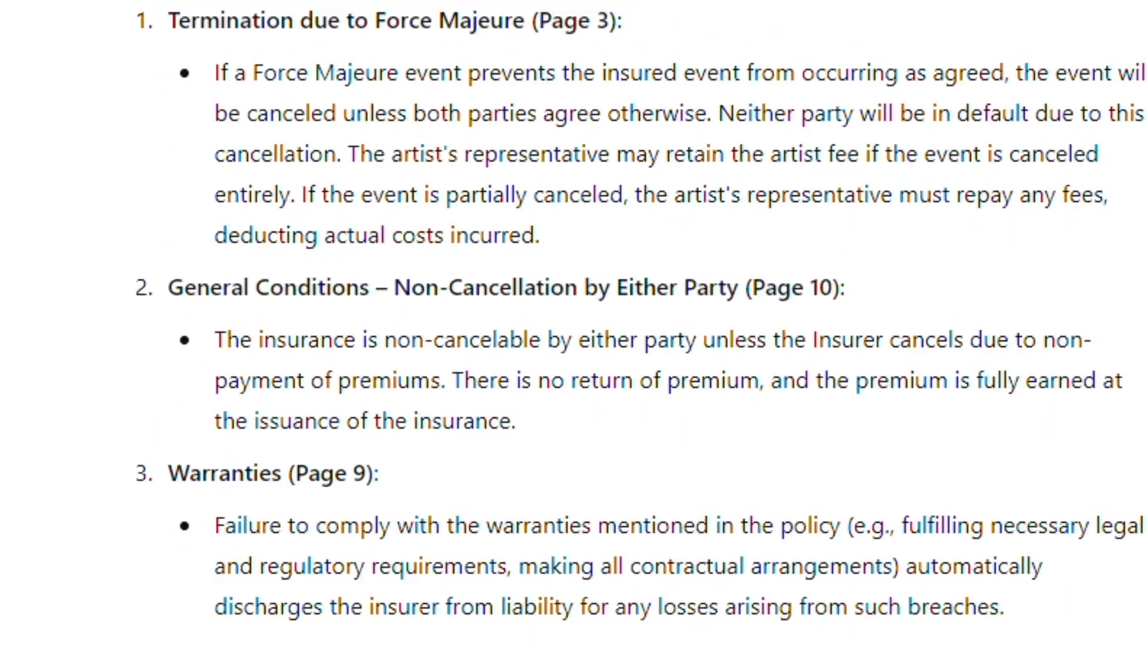
scroll("down", 3)
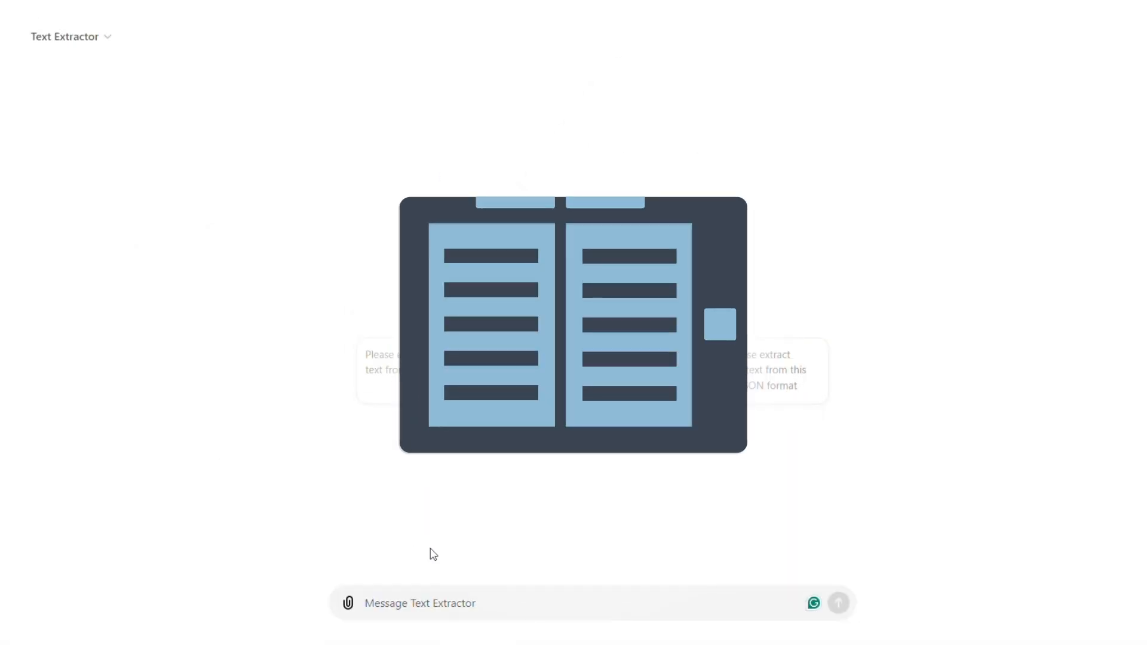
mouse_move(410, 550)
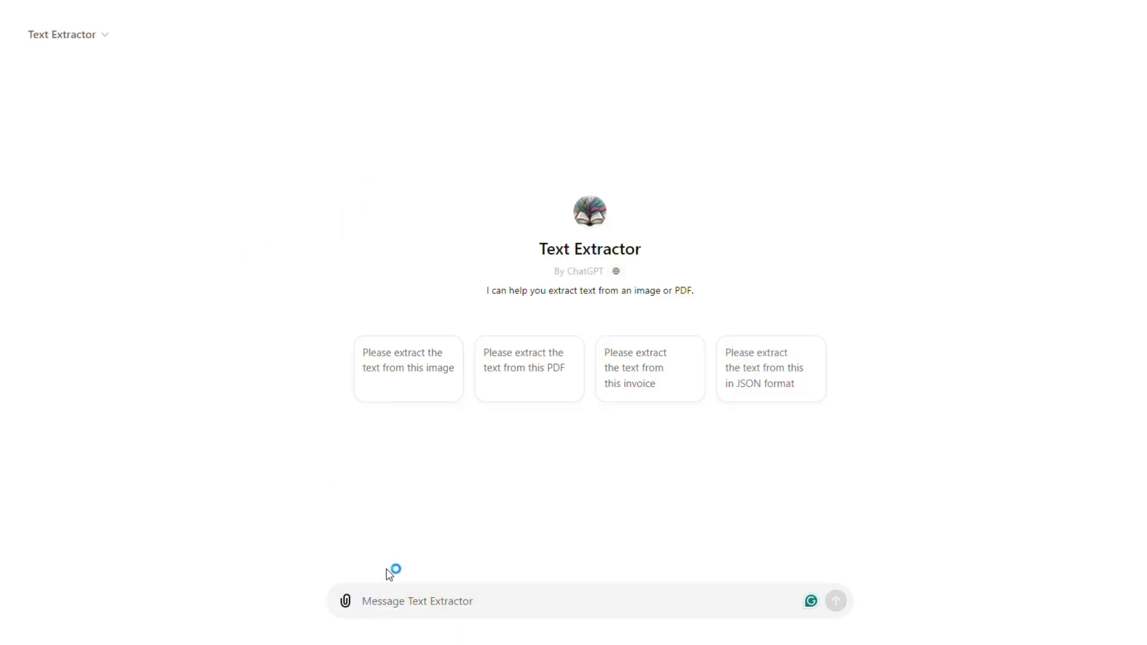
Attach Meeting Notes.pdf and send the request for all action items
left_click(348, 602)
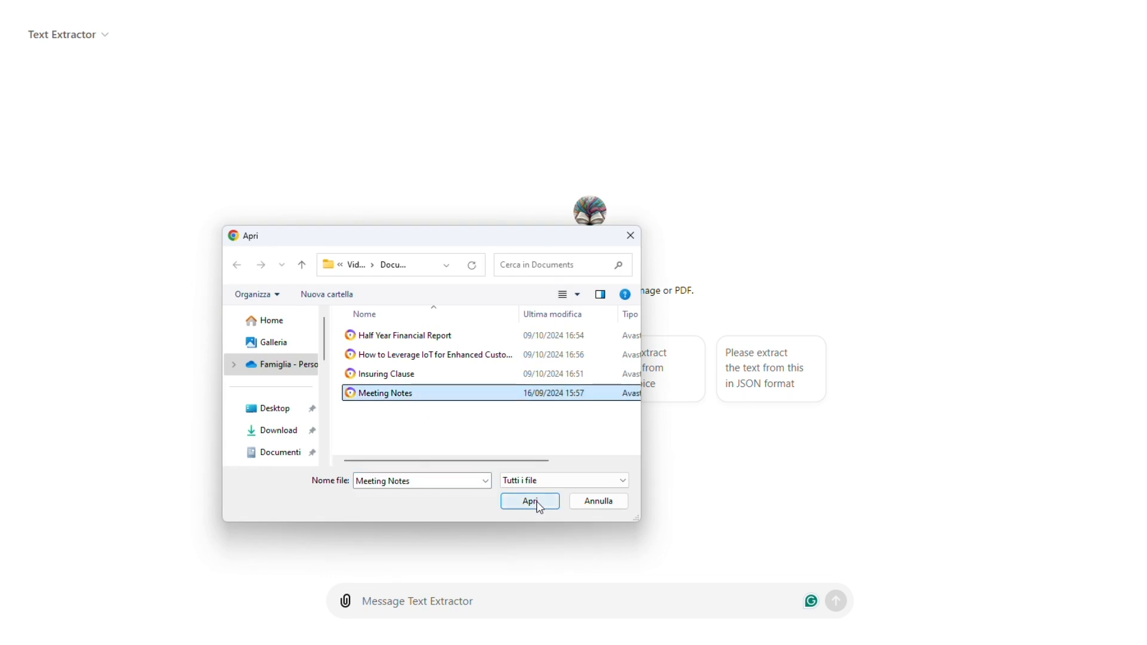
left_click(529, 500)
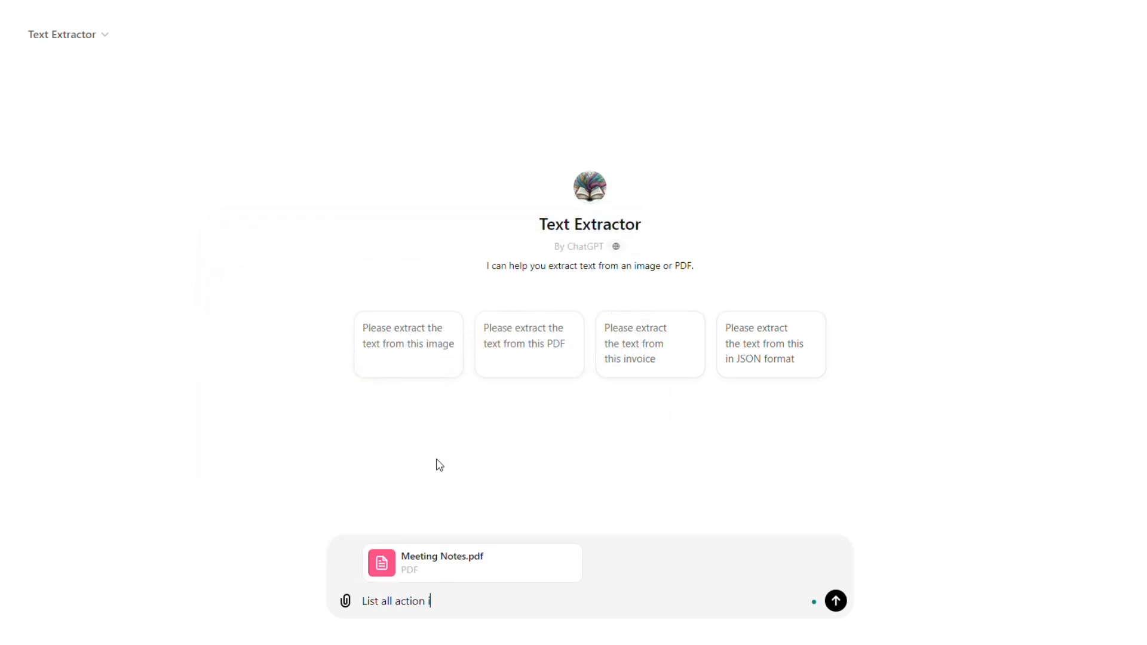
left_click(835, 601)
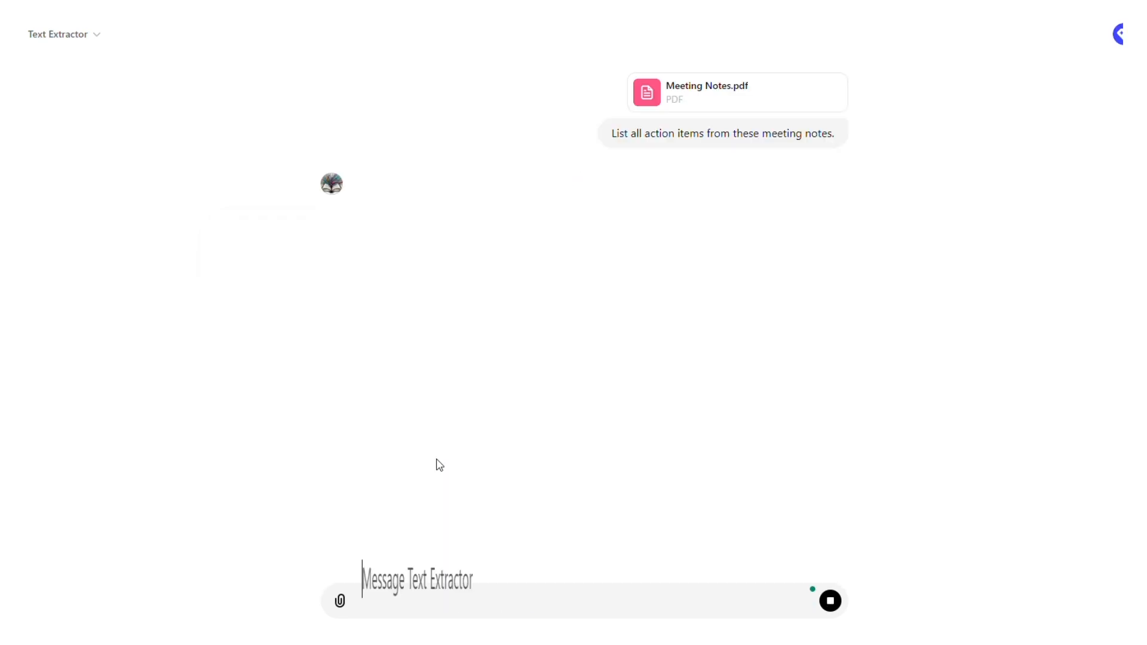